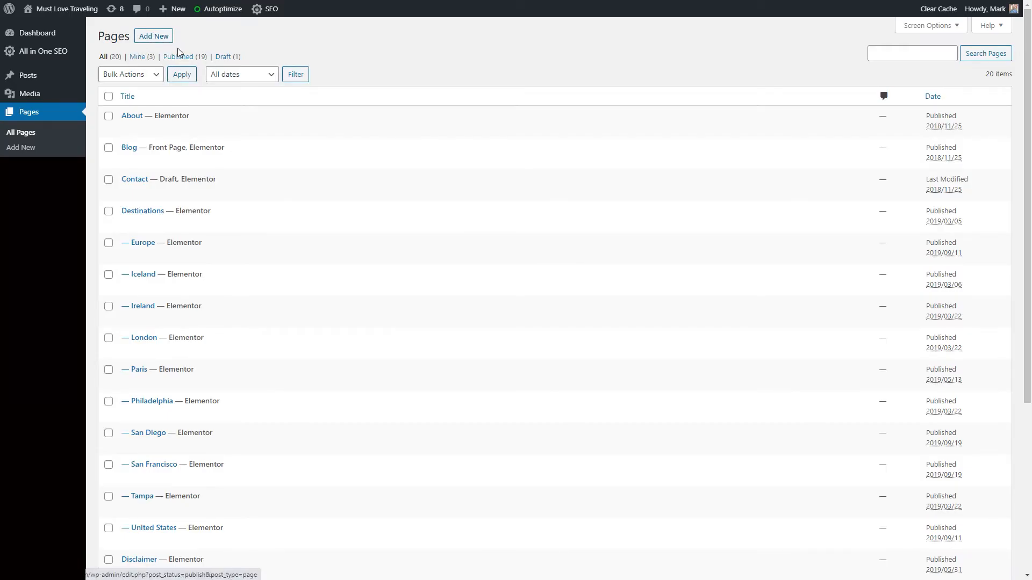
{"action": "mouse_move", "coordinate": [153, 37]}
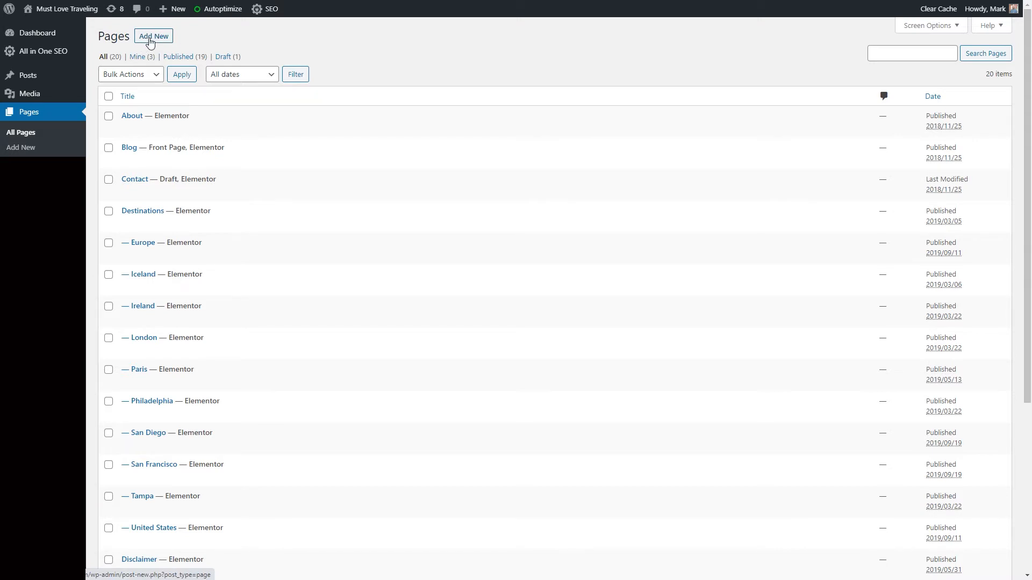
Step: Create a new page titled 'Instagram' and bring it into the Elementor builder
{"action": "left_click", "coordinate": [152, 37]}
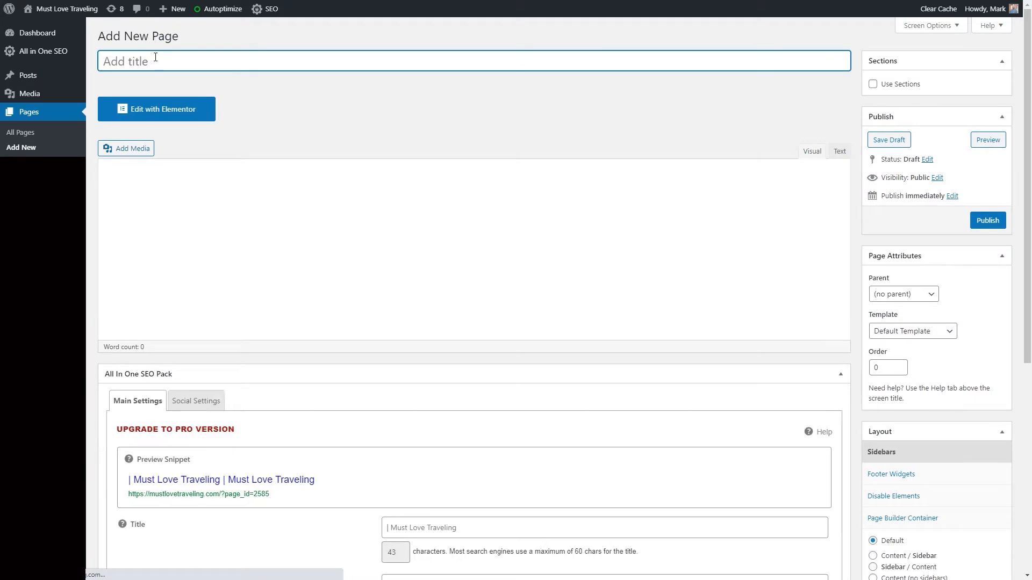
{"action": "type", "text": "Instag"}
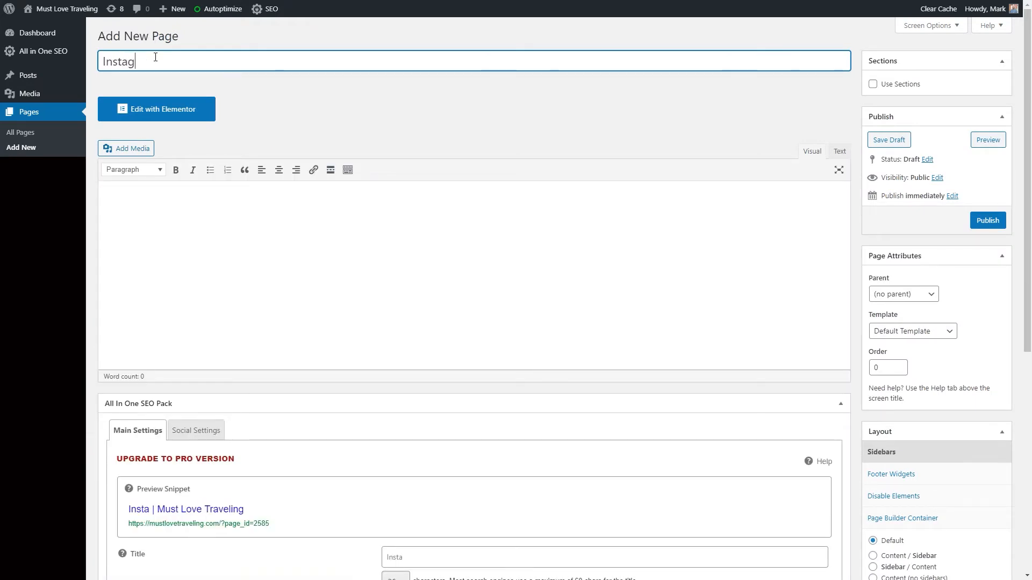
{"action": "type", "text": "ram"}
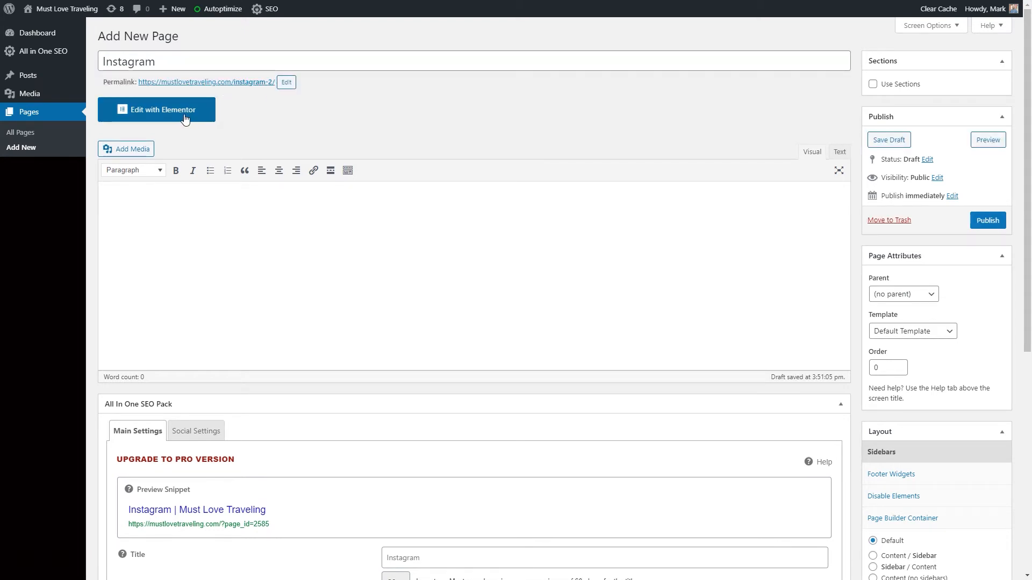
{"action": "left_click", "coordinate": [157, 109]}
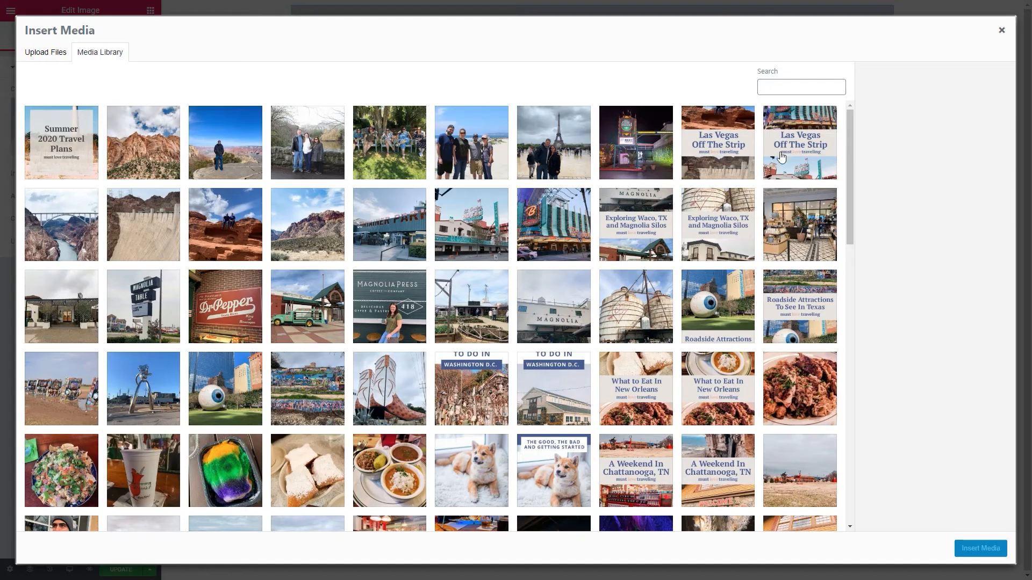
Step: Find the Must Love Traveling logo in the Media Library by searching 'fav'
{"action": "type", "text": "fav"}
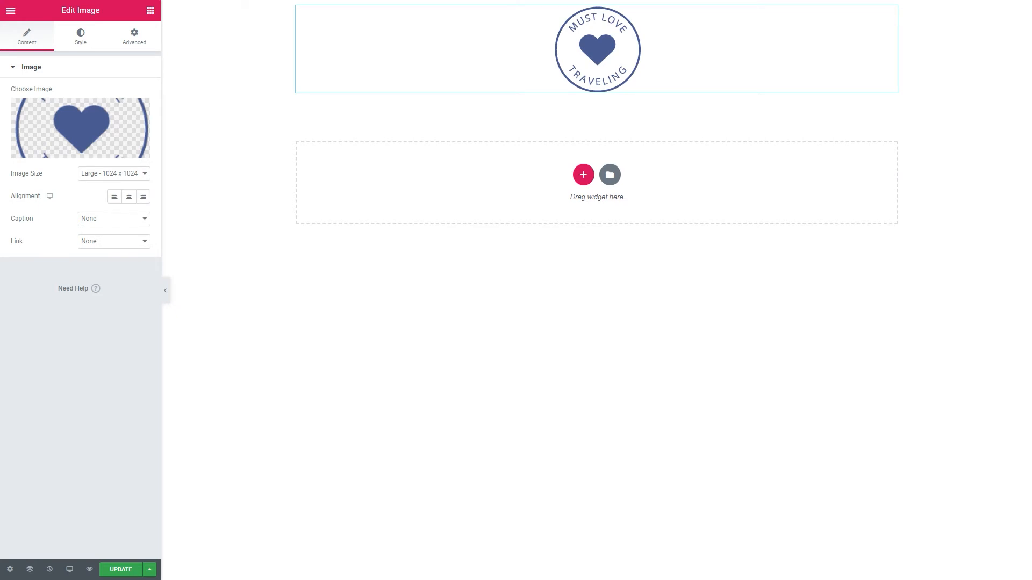
{"action": "mouse_move", "coordinate": [668, 178]}
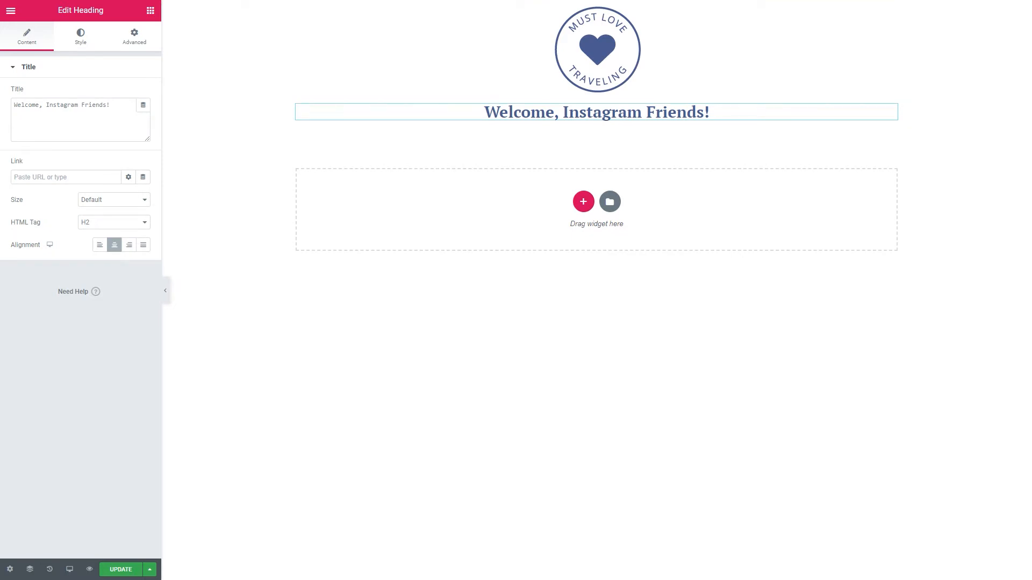
Step: Paste the three-link text block into the empty section and add the inbox signup heading below it
{"action": "right_click", "coordinate": [499, 224]}
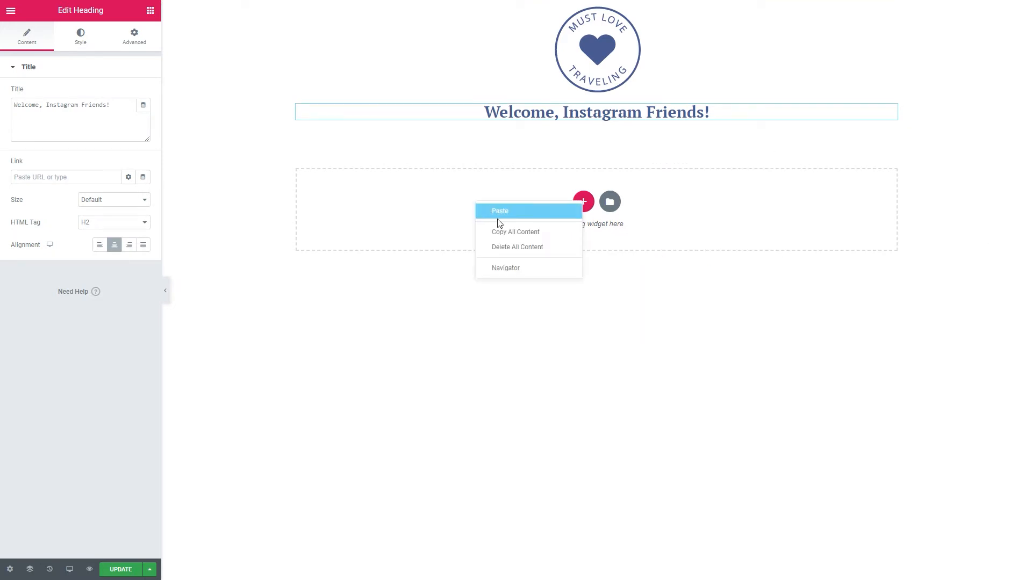
{"action": "left_click", "coordinate": [501, 211]}
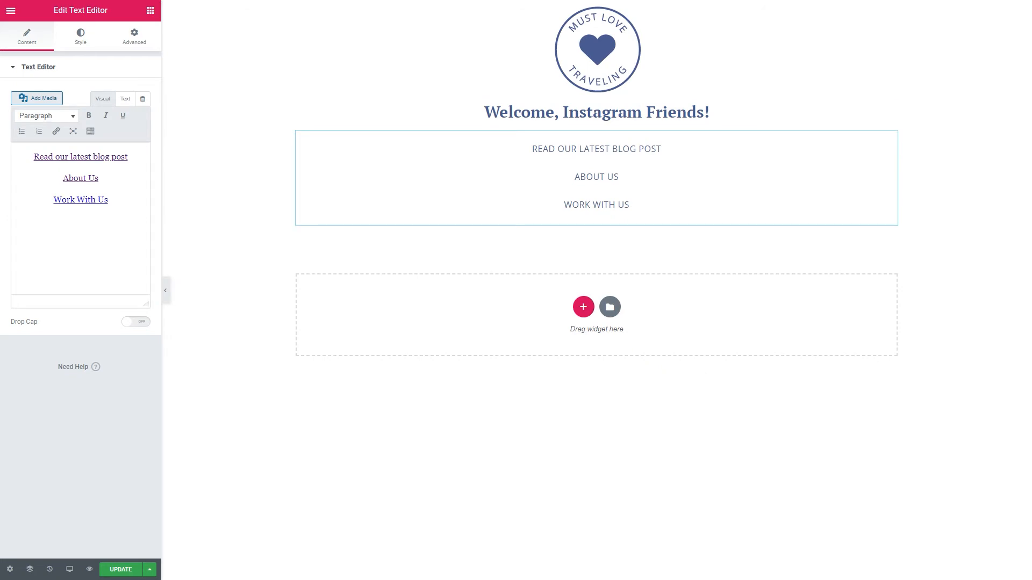
{"action": "left_click", "coordinate": [596, 241]}
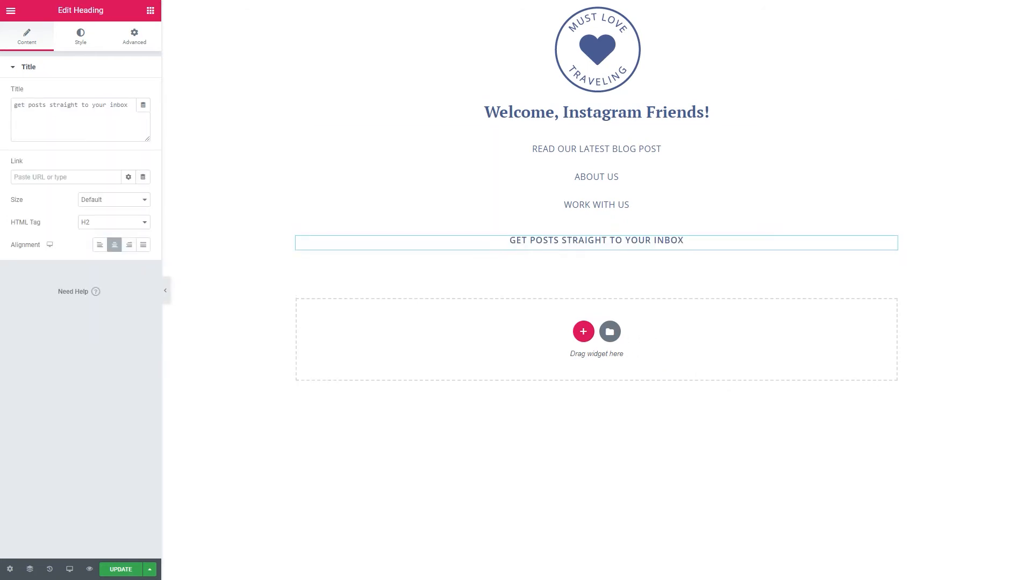
{"action": "mouse_move", "coordinate": [864, 317]}
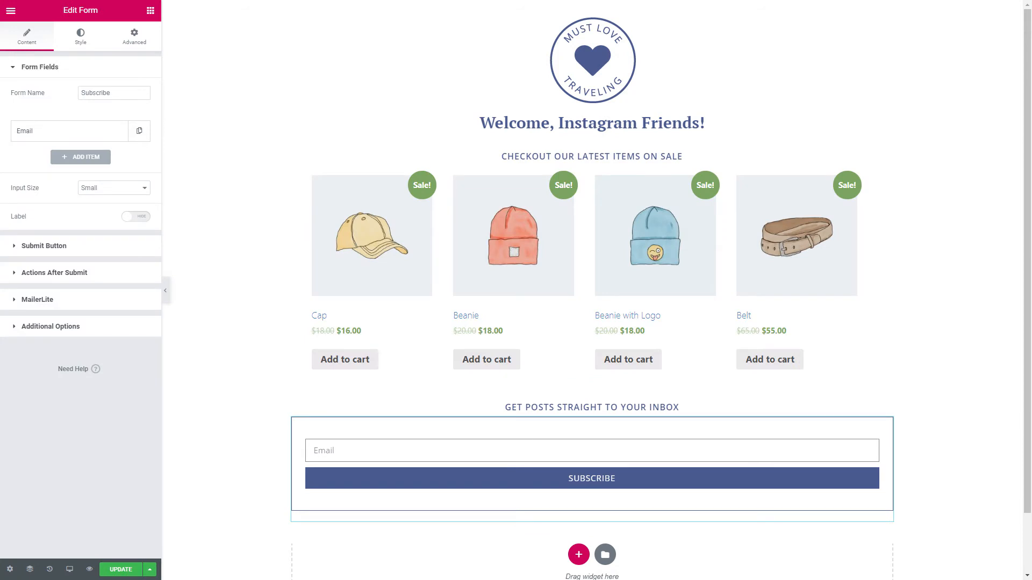
Step: Paste the Subscribe form with its Email field under the inbox heading
{"action": "left_click", "coordinate": [16, 13]}
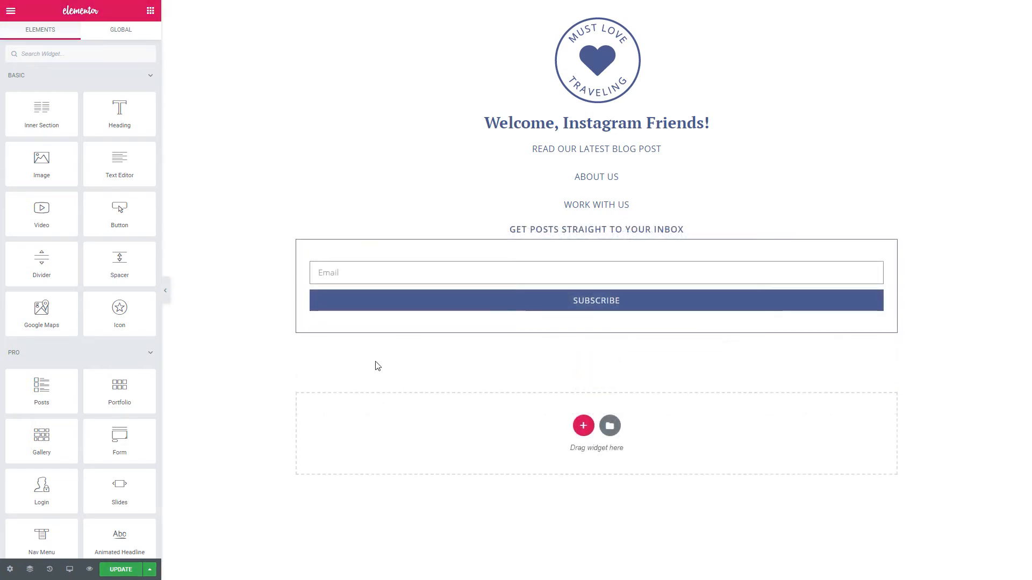
{"action": "mouse_move", "coordinate": [67, 569]}
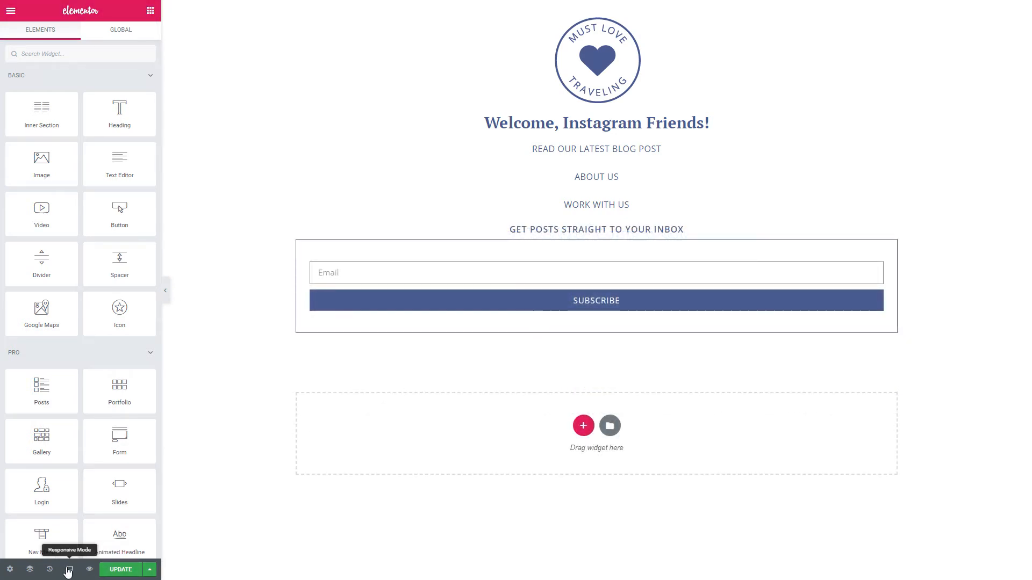
Step: Review the landing page at phone width from top to form, then save it with Update
{"action": "left_click", "coordinate": [67, 570]}
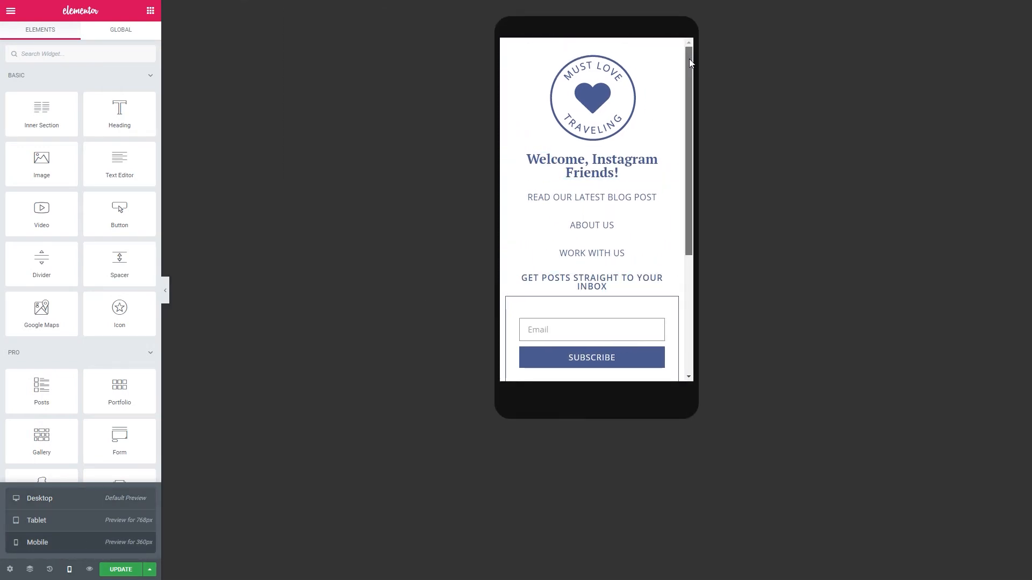
{"action": "scroll", "scroll_direction": "down", "scroll_amount": 3}
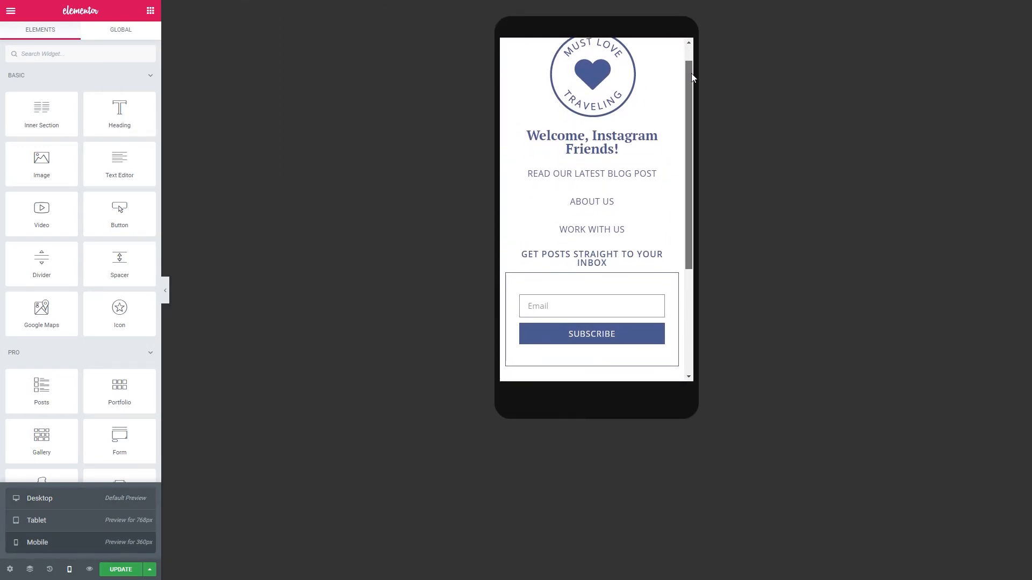
{"action": "scroll", "scroll_direction": "down", "scroll_amount": 3}
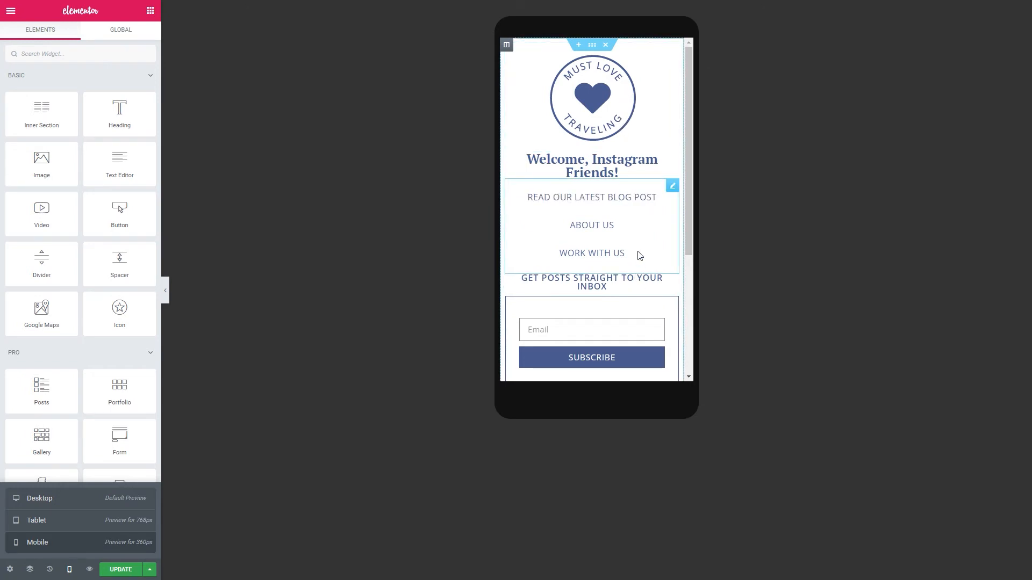
{"action": "mouse_move", "coordinate": [644, 211]}
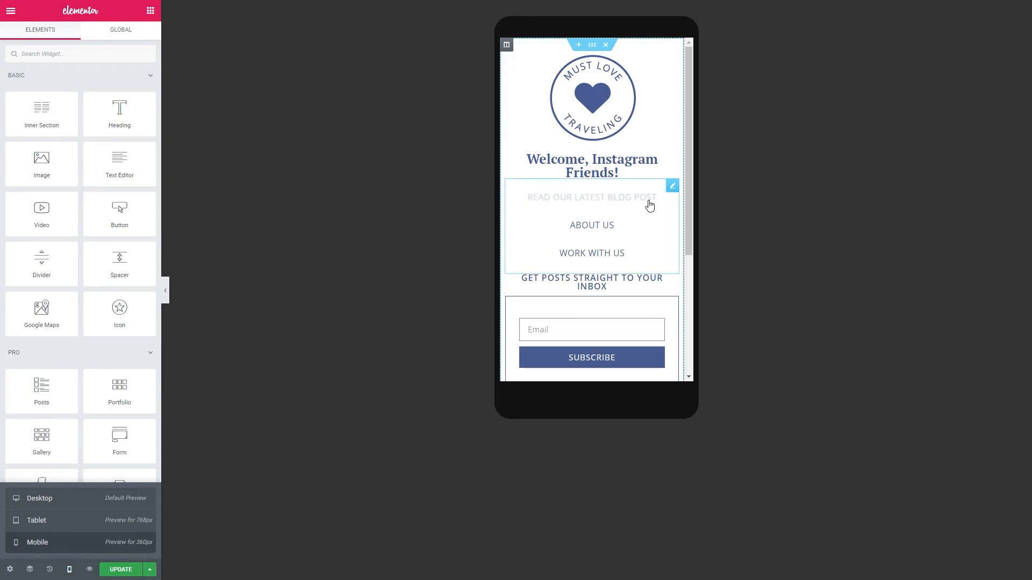
{"action": "scroll", "scroll_direction": "down", "scroll_amount": 3}
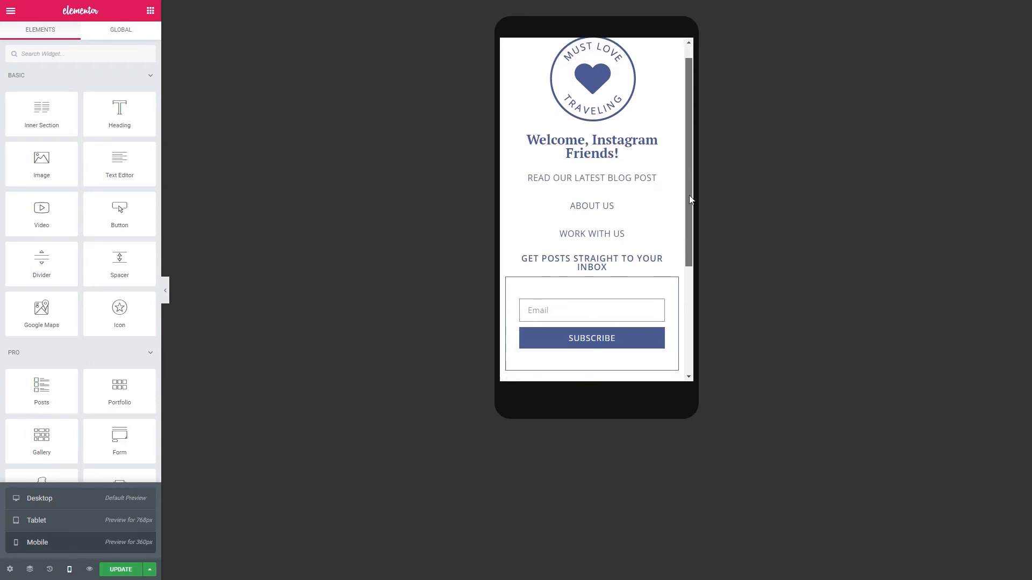
{"action": "scroll", "scroll_direction": "down", "scroll_amount": 3}
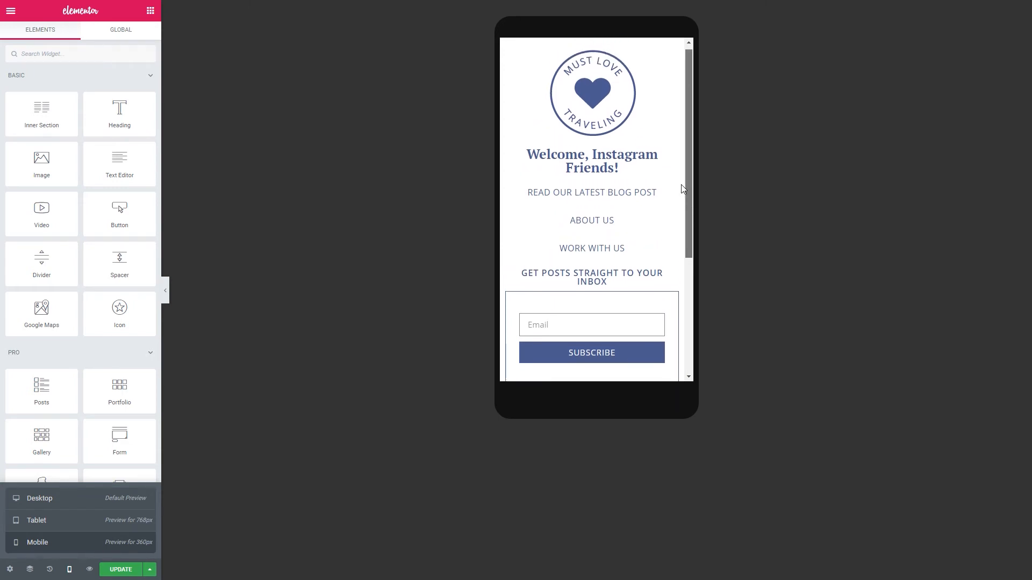
{"action": "left_click", "coordinate": [591, 102]}
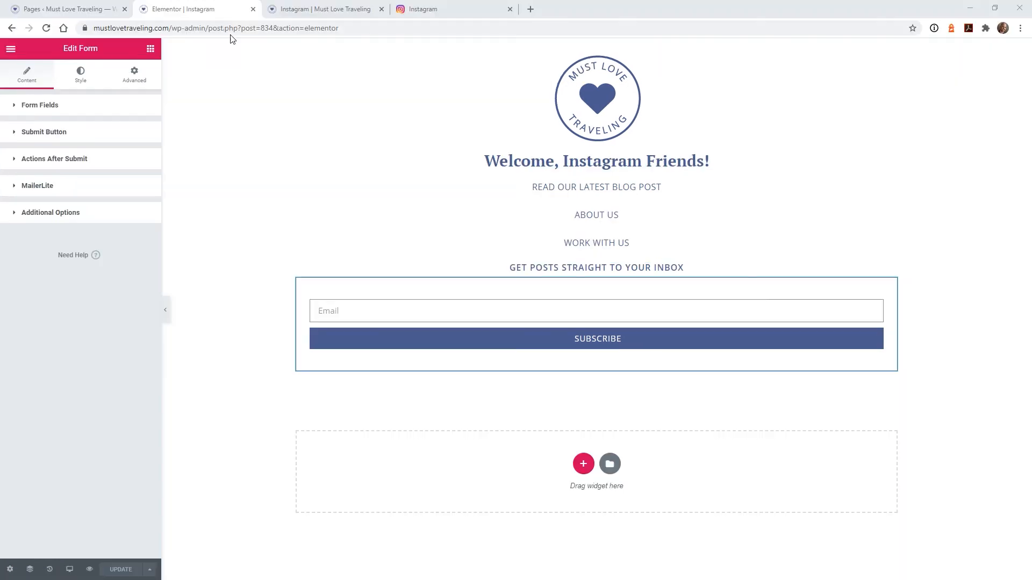
Step: Submit a test email on the live Instagram page to get 'Thank you for subscribing!', then return to the editor
{"action": "left_click", "coordinate": [322, 8]}
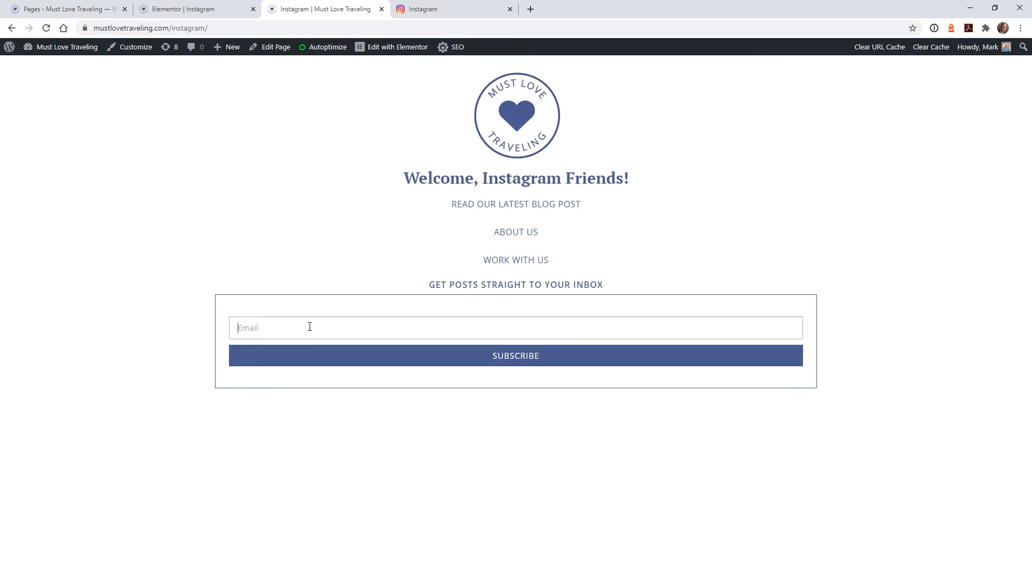
{"action": "left_click", "coordinate": [516, 356]}
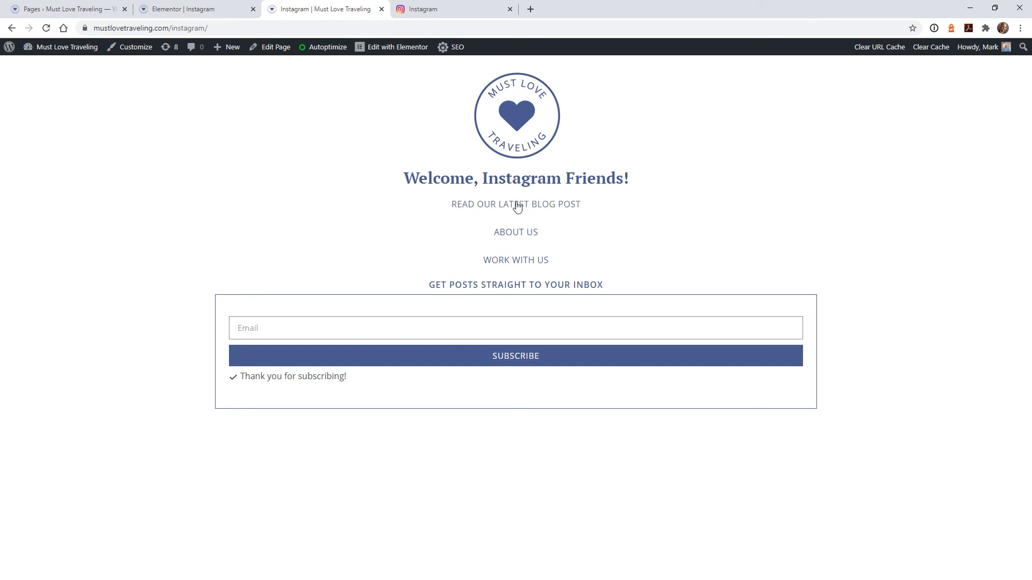
{"action": "left_click", "coordinate": [191, 8]}
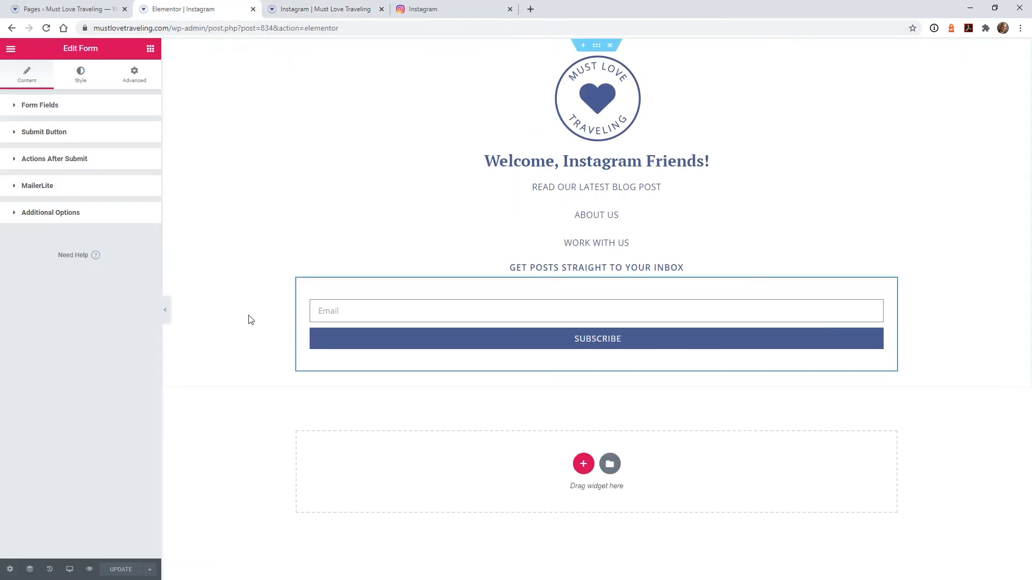
Step: Switch the preview to Mobile and check the logo, links and form fit the phone layout
{"action": "left_click", "coordinate": [70, 570]}
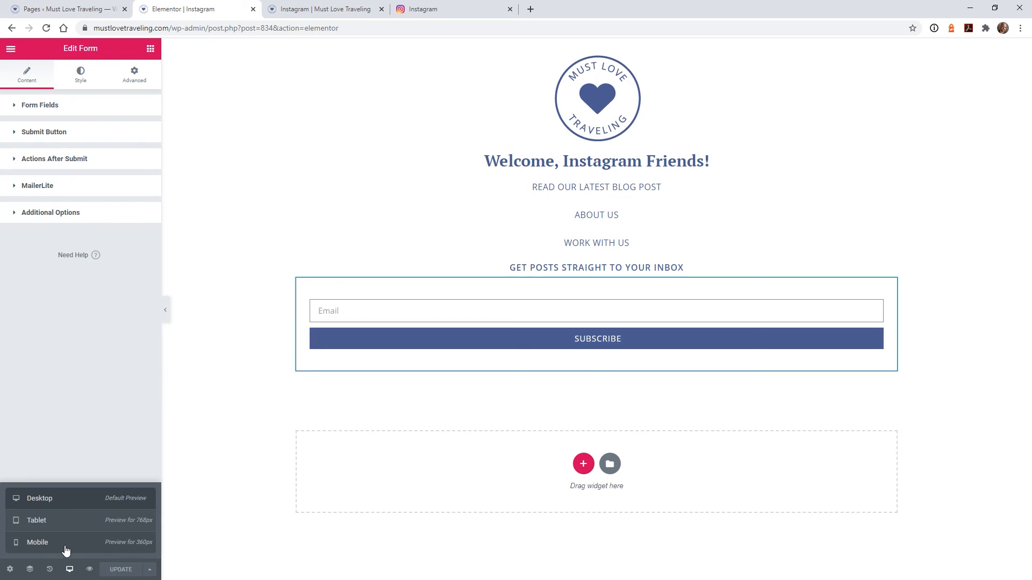
{"action": "left_click", "coordinate": [38, 541]}
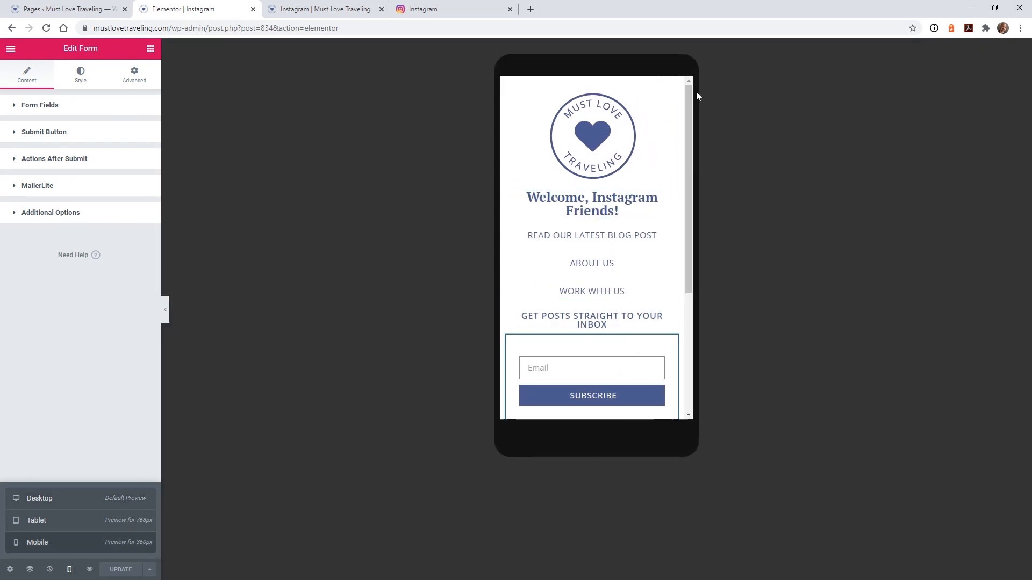
{"action": "scroll", "scroll_direction": "down", "scroll_amount": 3}
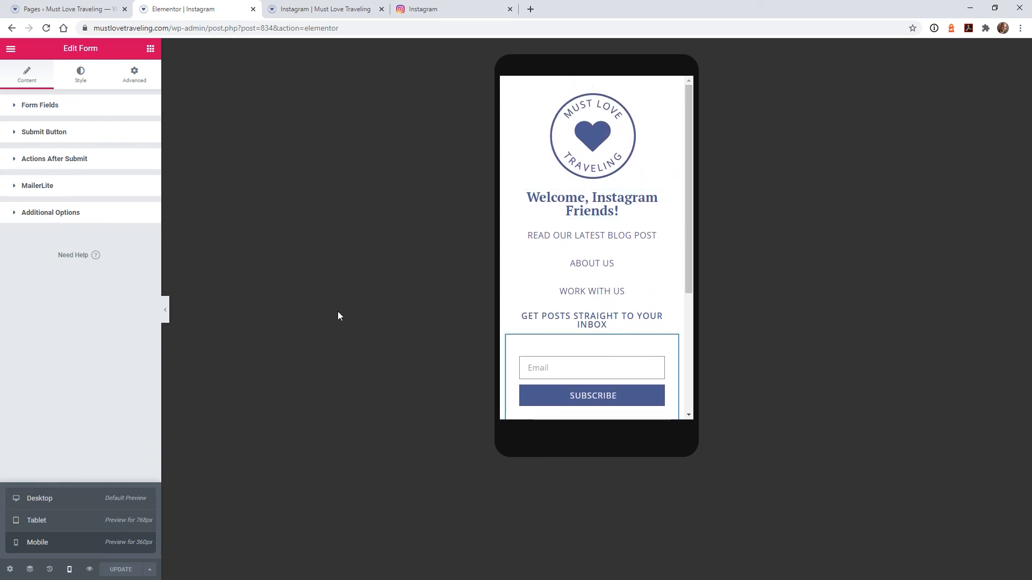
{"action": "mouse_move", "coordinate": [367, 264]}
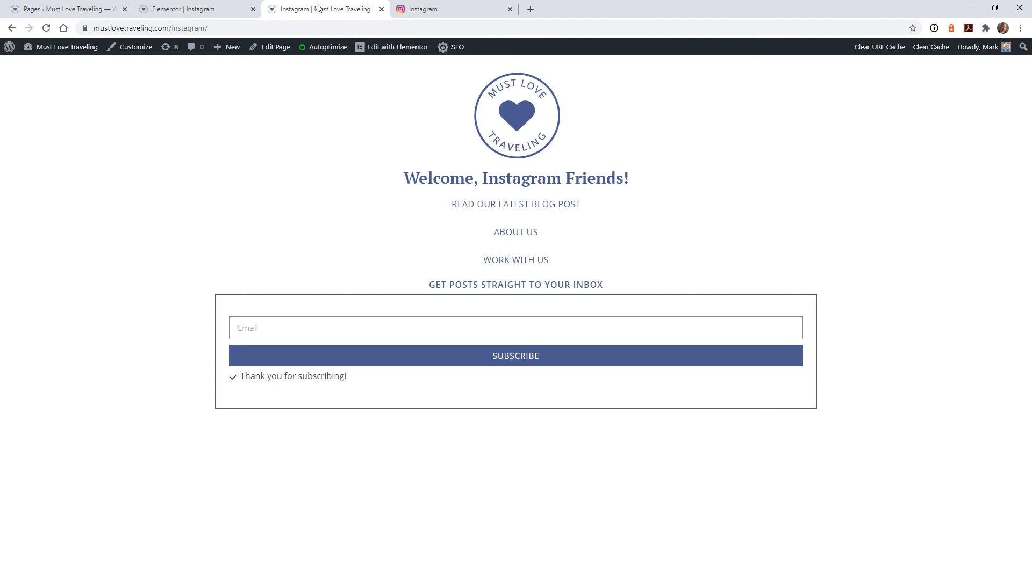
Step: In Instagram's Edit Profile form, select the Website field URL for mustlovetraveling.com/instagram
{"action": "left_click", "coordinate": [445, 9]}
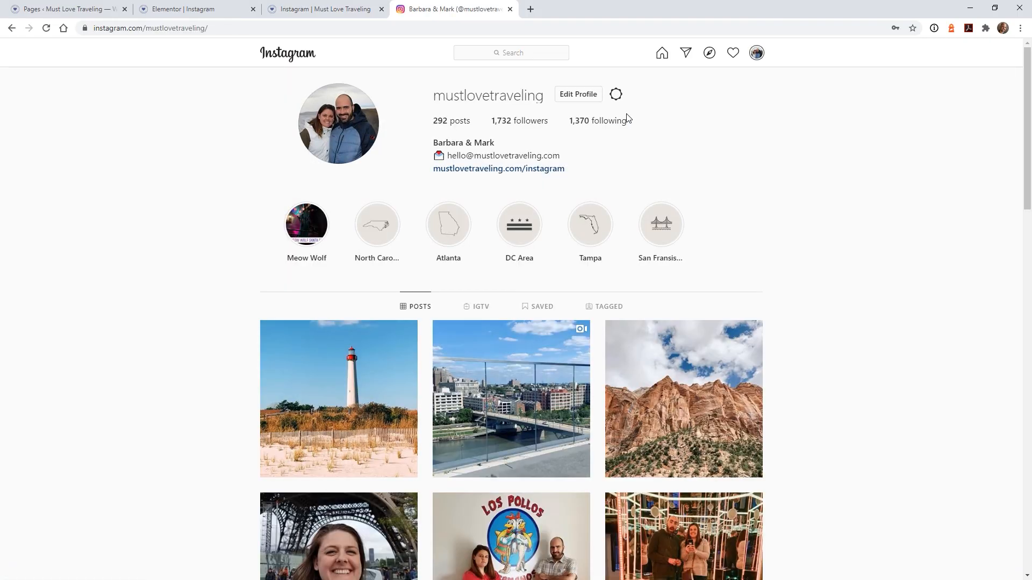
{"action": "left_click", "coordinate": [578, 94]}
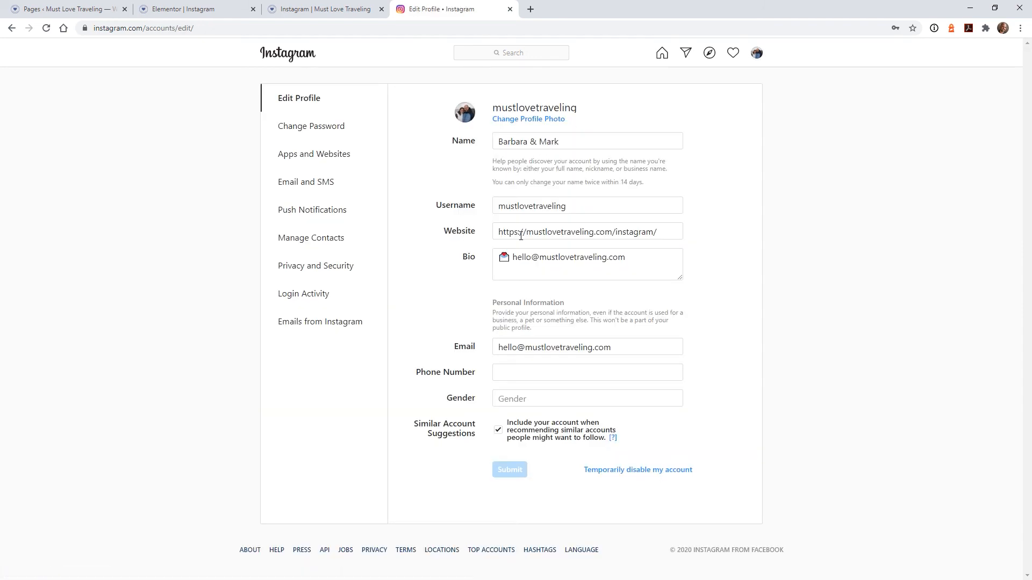
{"action": "triple_click", "coordinate": [586, 232]}
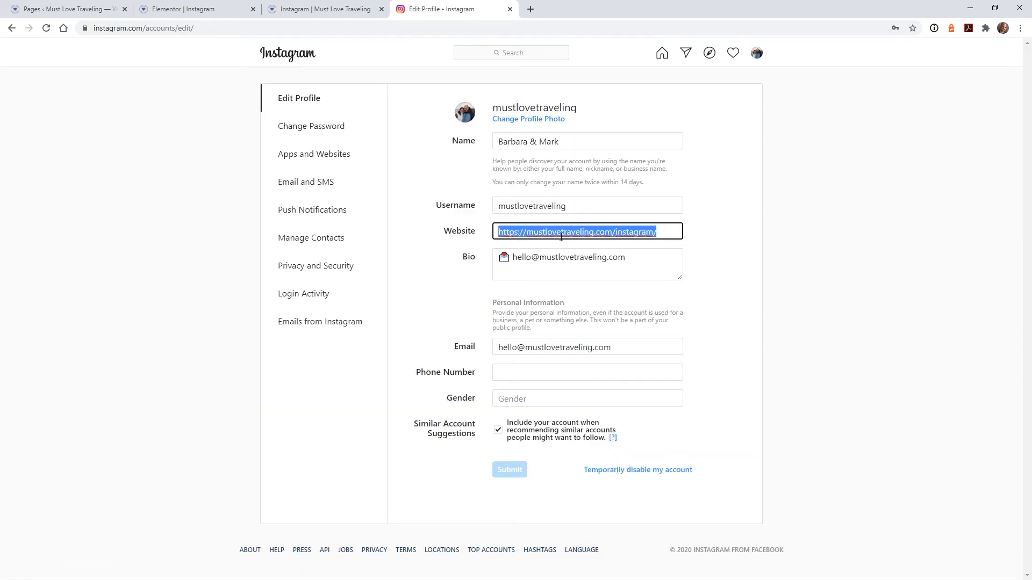